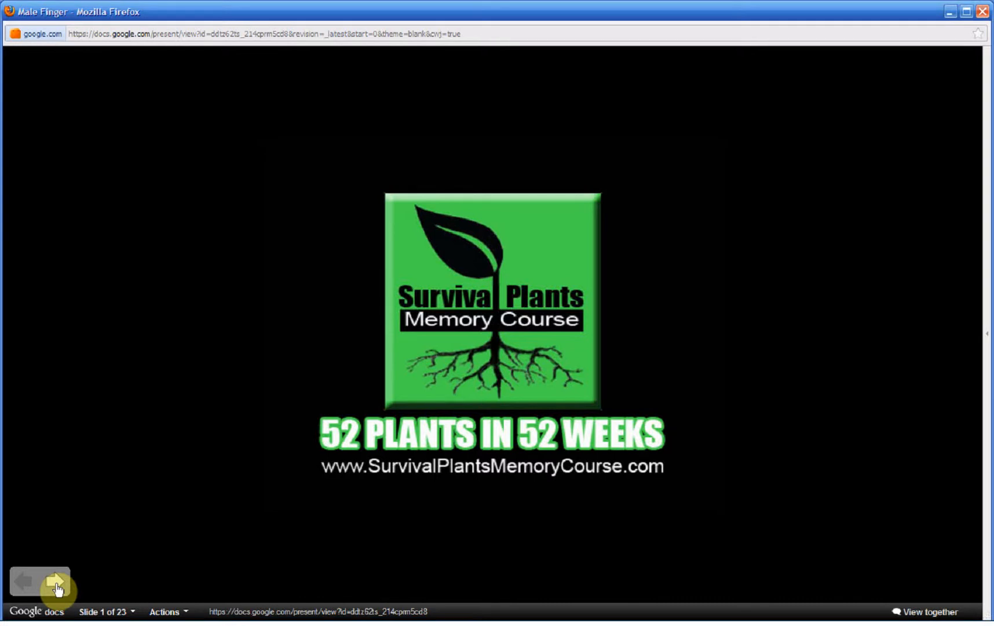
- Advance from the title slide to slide 2 with the Amaranthus retroflexus names and range map
click(57, 581)
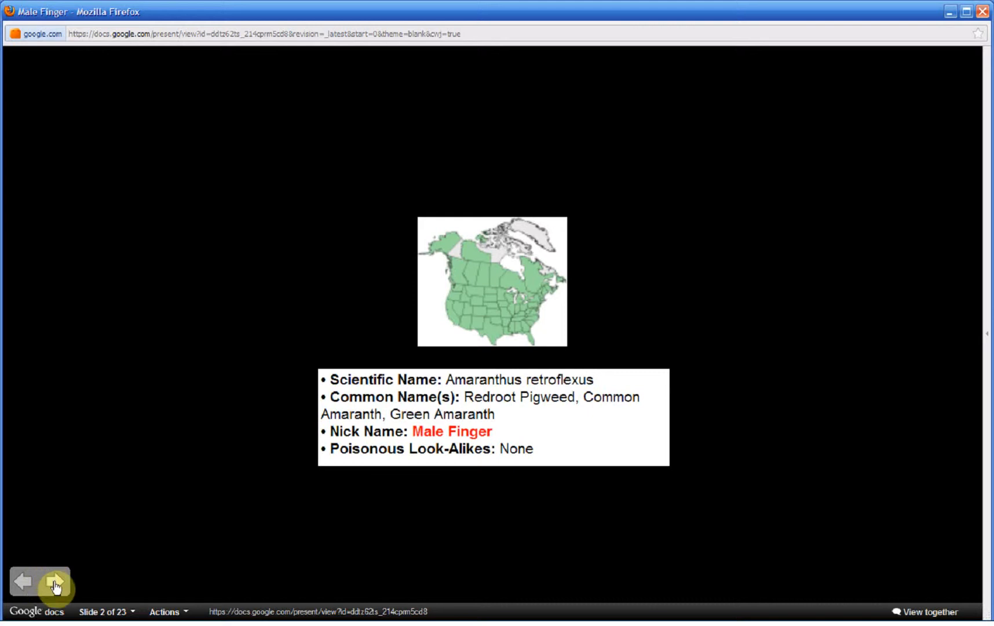
- Advance through the tall plant photo on slide 3 to the flower spike close-up on slide 4
click(54, 583)
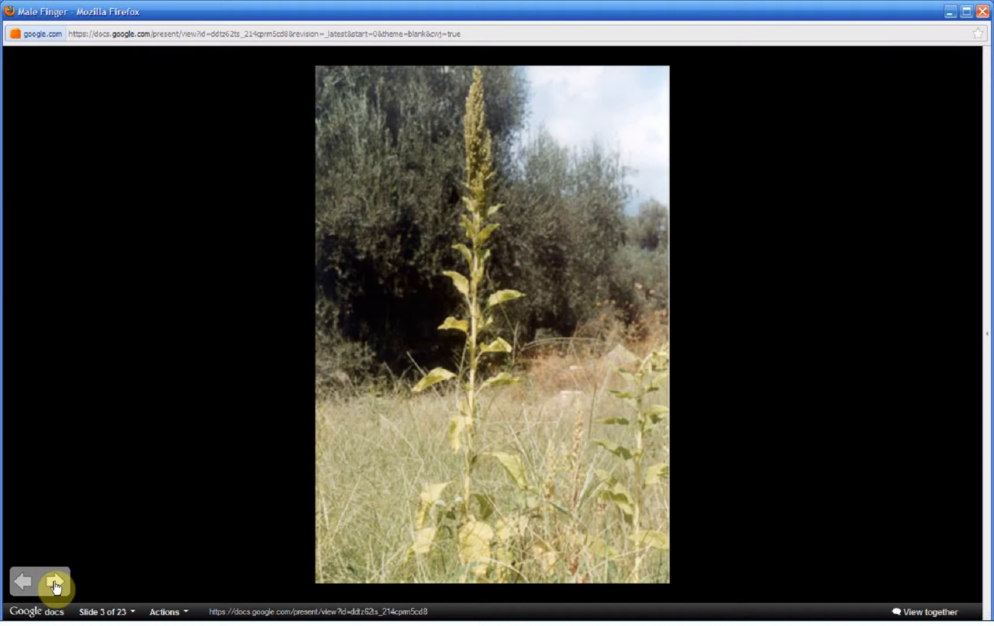
click(54, 583)
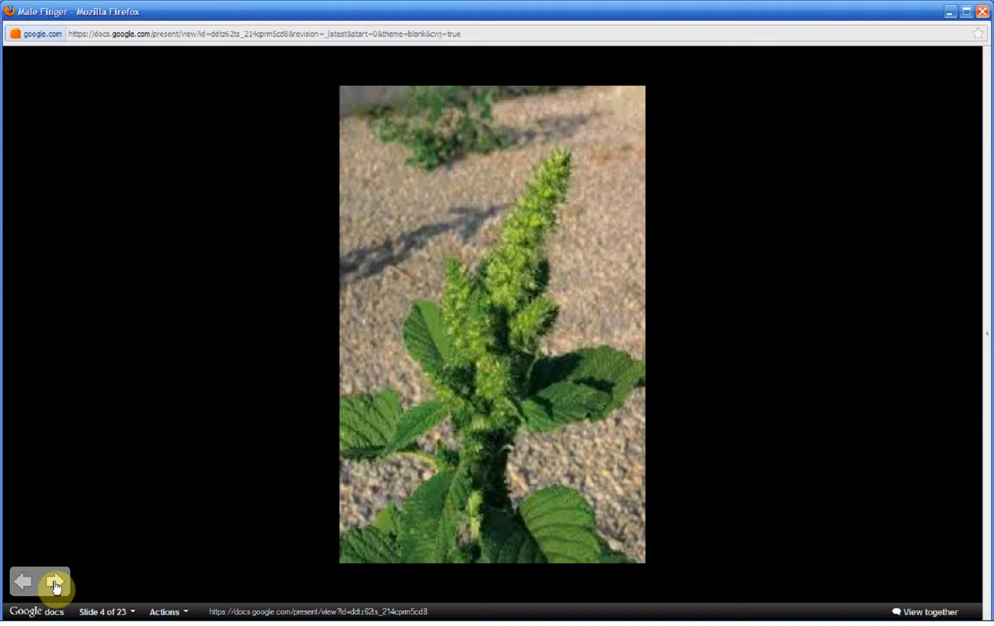
- Step through the flower photos on slides 5-9 to the spiky seed head close-up on slide 10
click(54, 582)
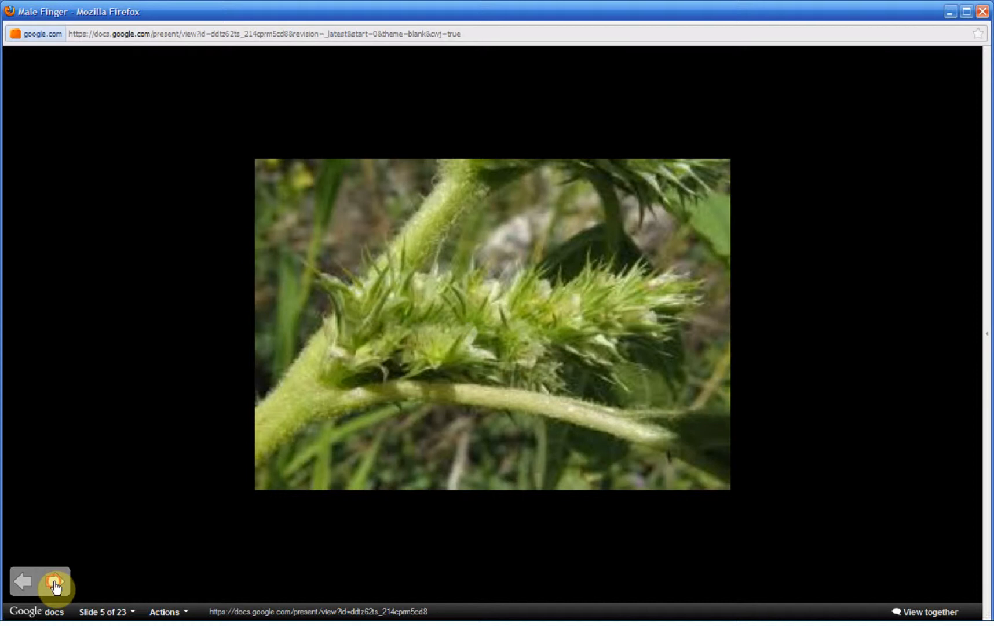
click(55, 582)
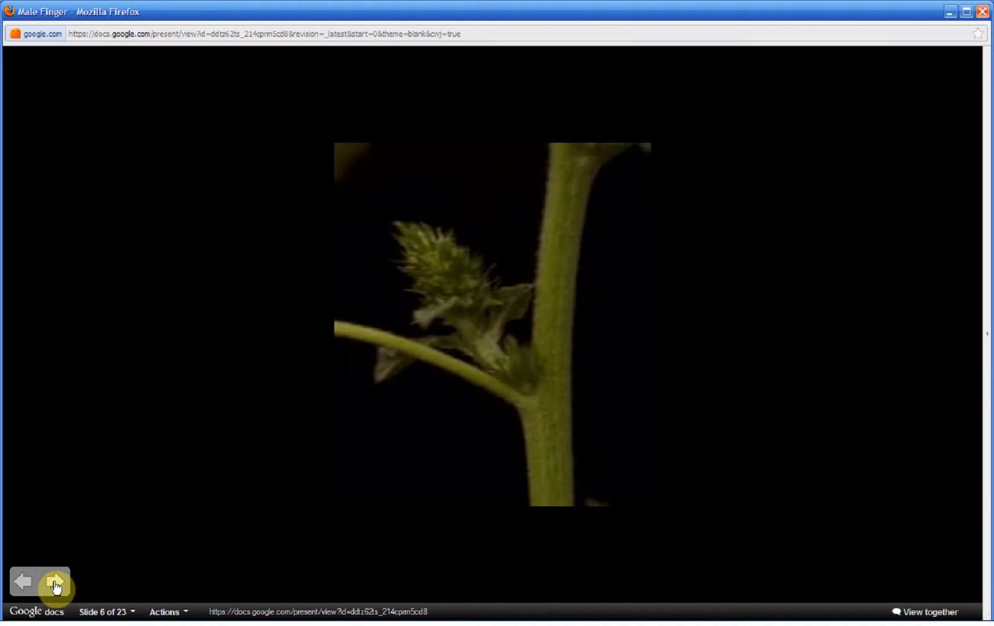
click(55, 581)
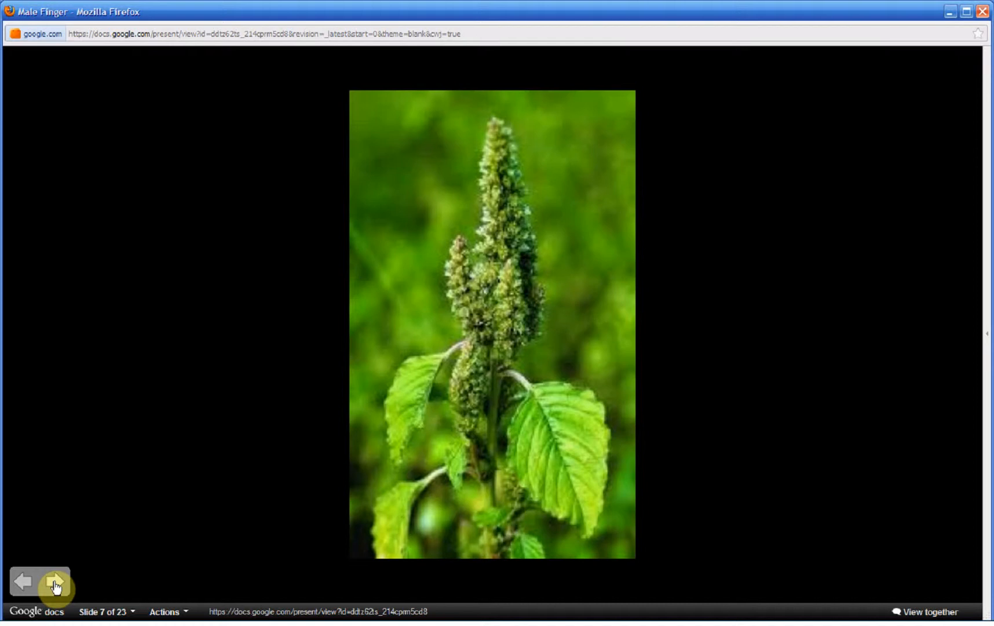
click(54, 582)
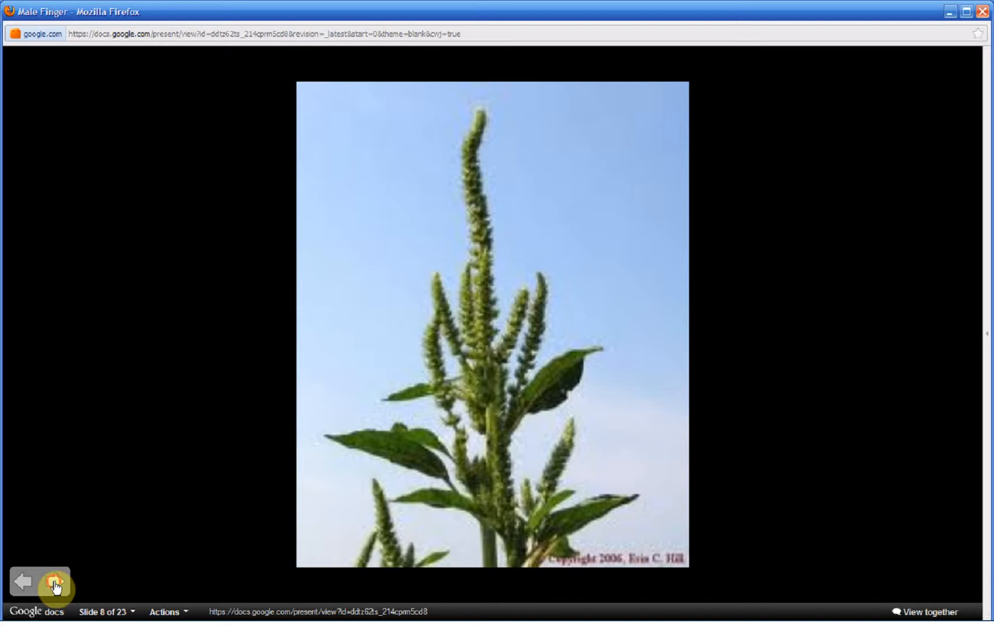
click(54, 582)
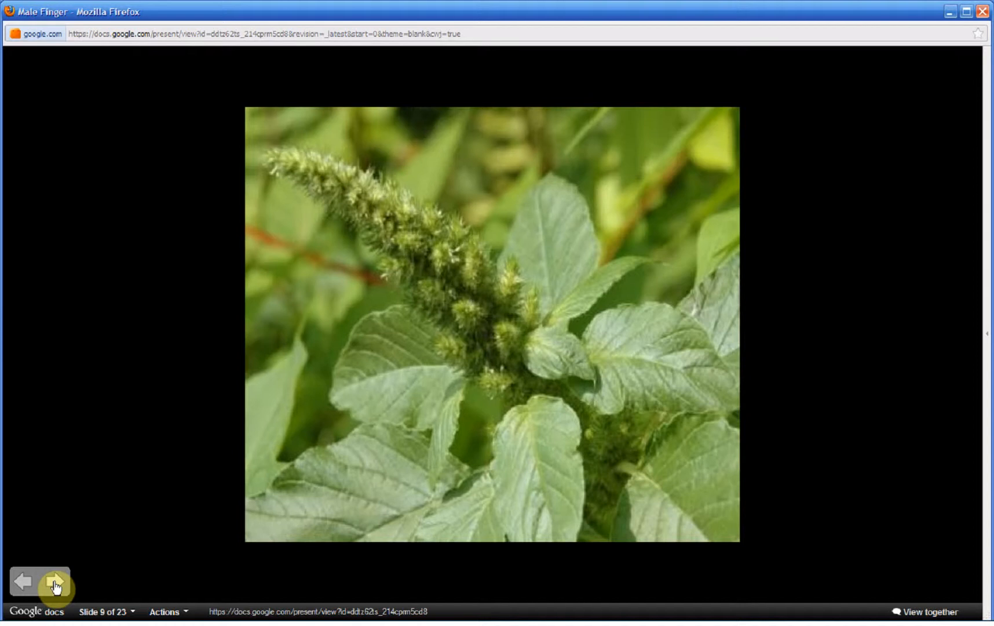
click(55, 582)
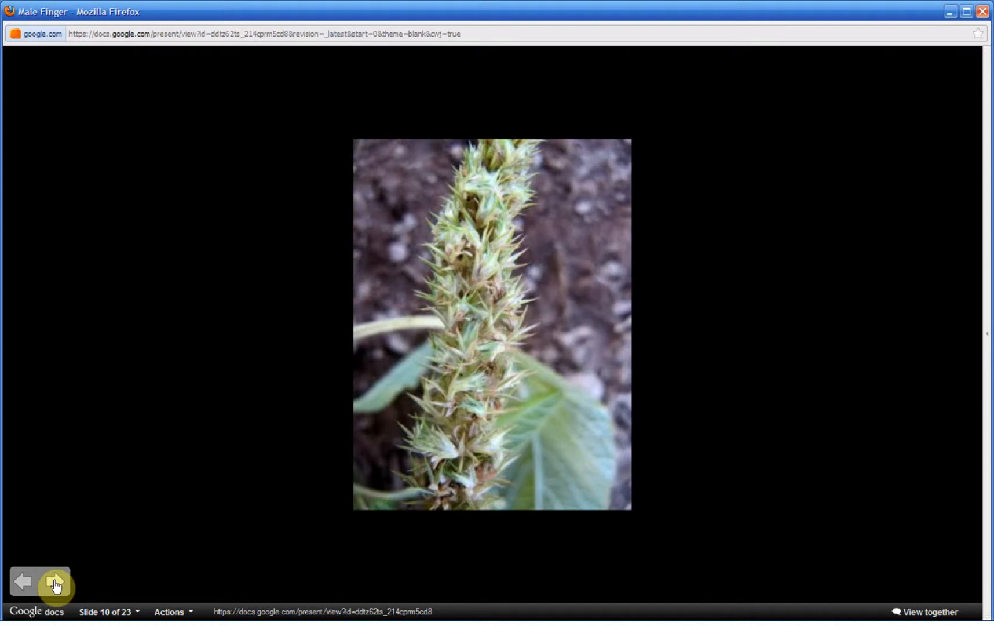
- Advance to slide 11, the botanical line drawing of the plant and its flower parts
click(53, 582)
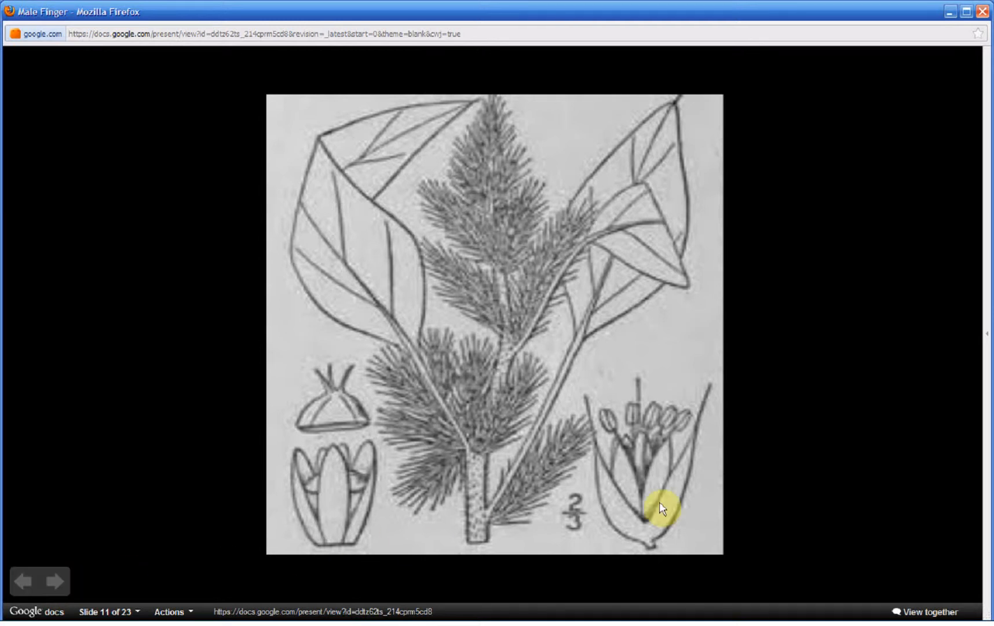
mouse_move(663, 511)
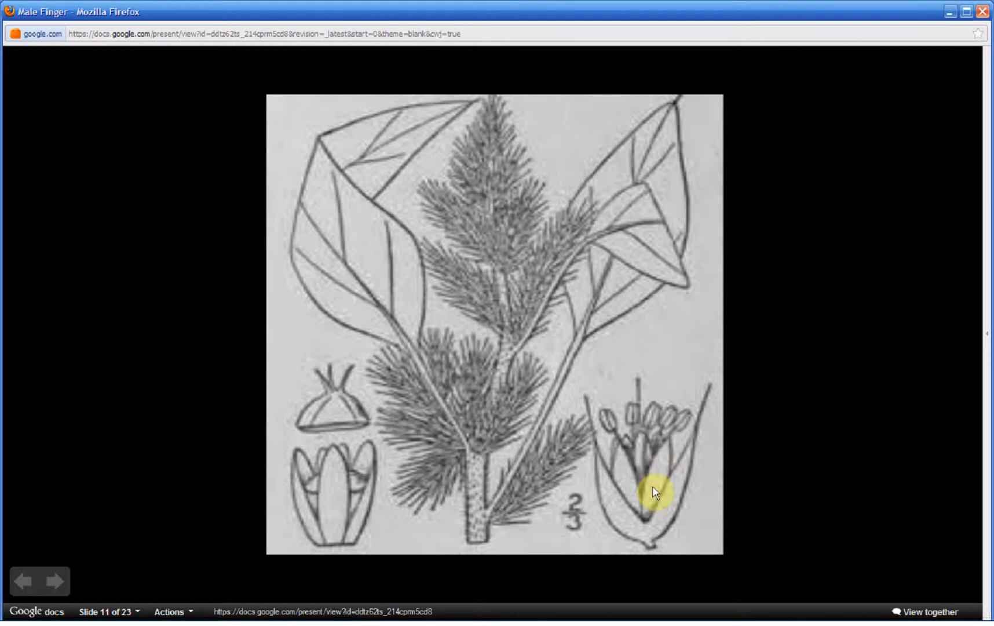
mouse_move(665, 491)
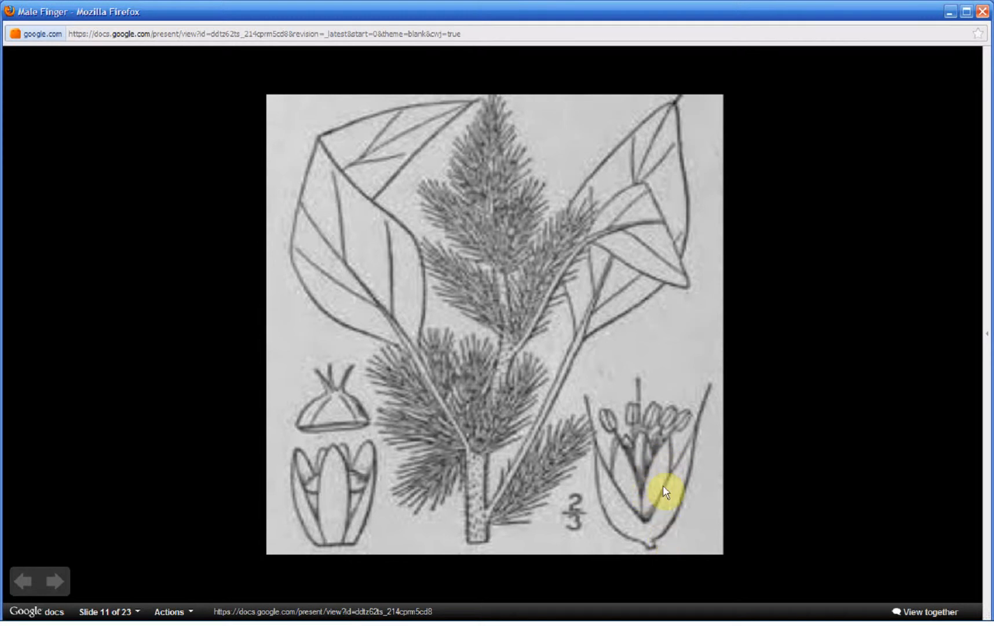
mouse_move(681, 504)
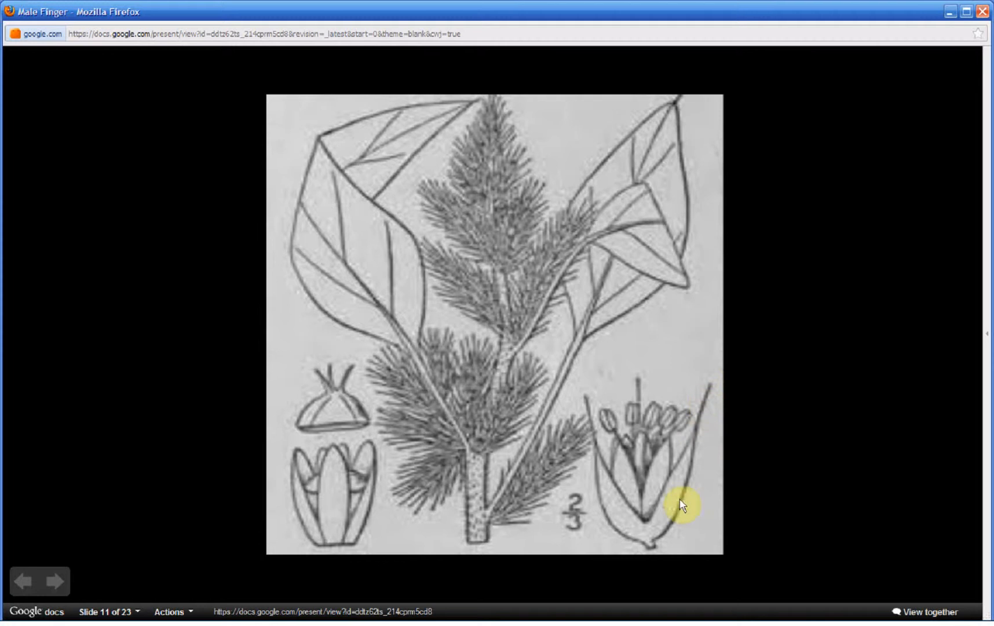
mouse_move(666, 439)
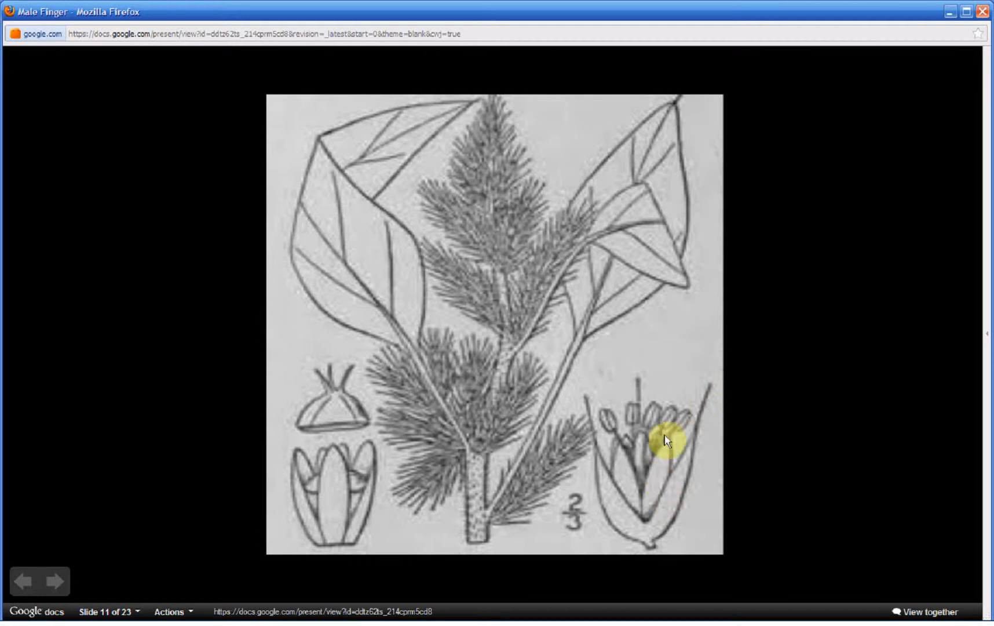
mouse_move(653, 495)
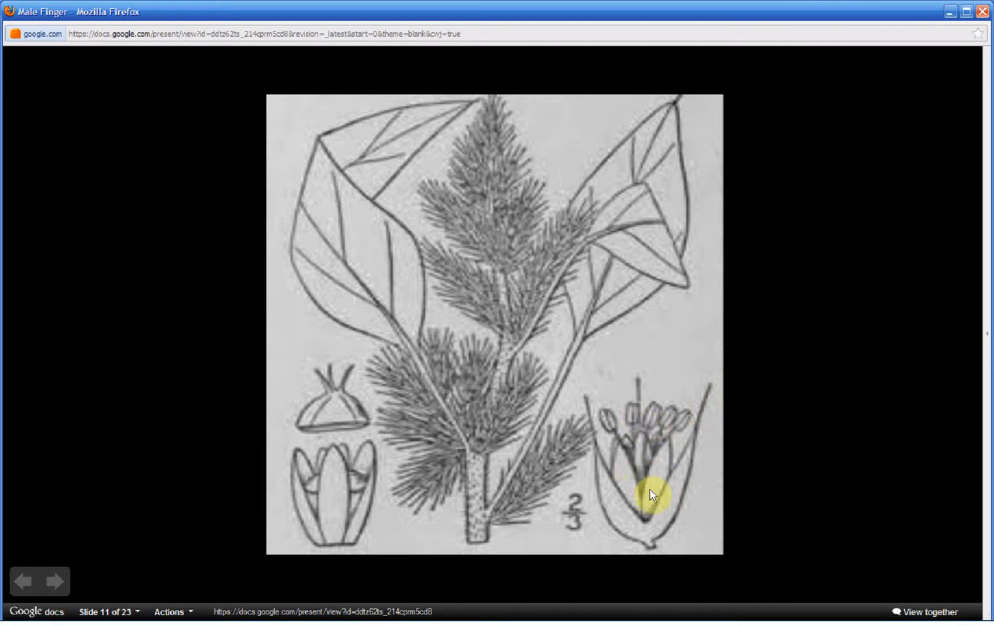
mouse_move(665, 446)
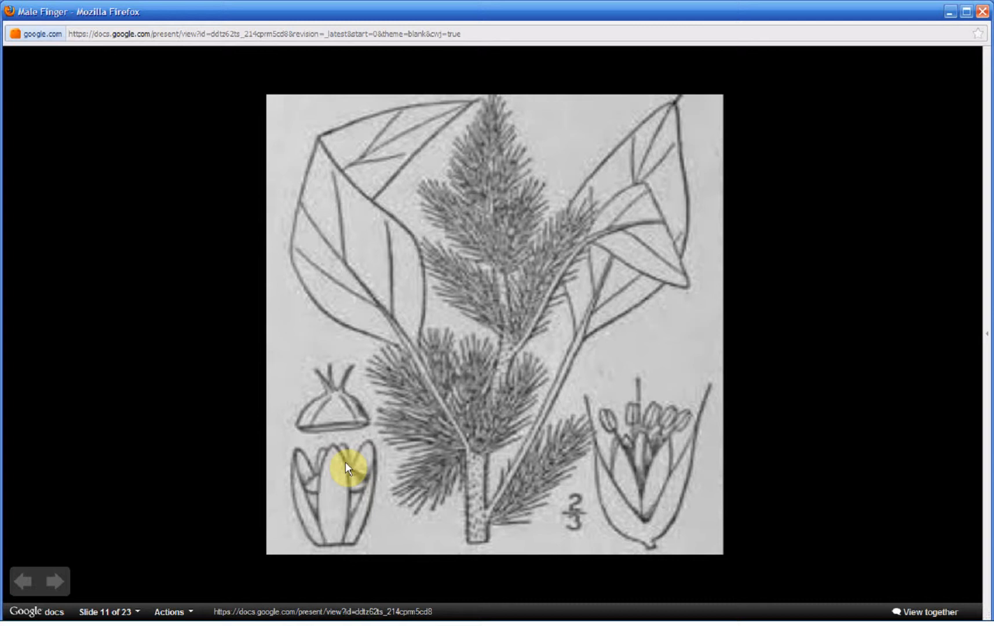
mouse_move(323, 466)
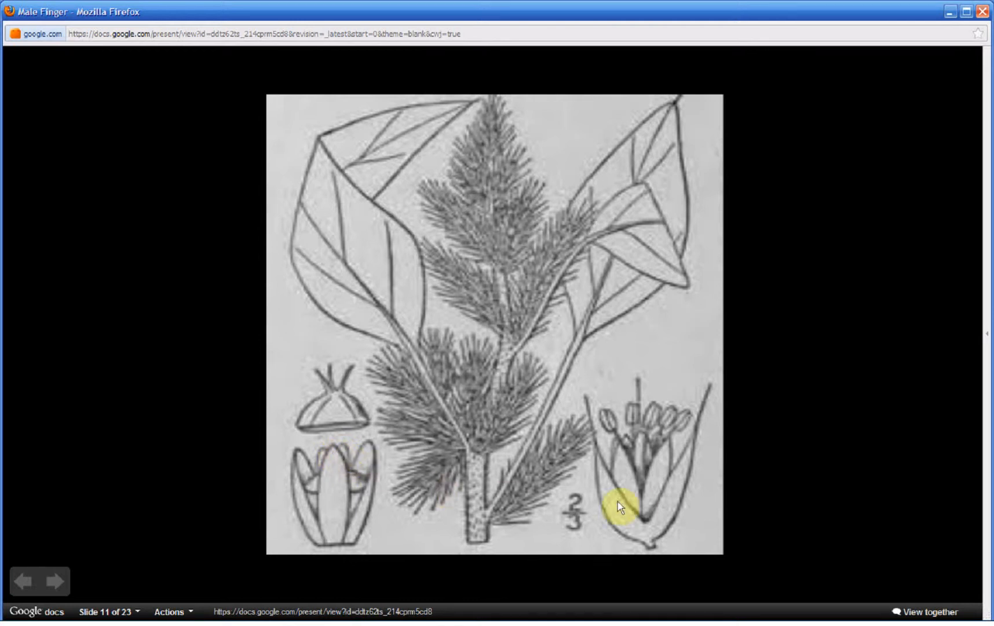
mouse_move(663, 469)
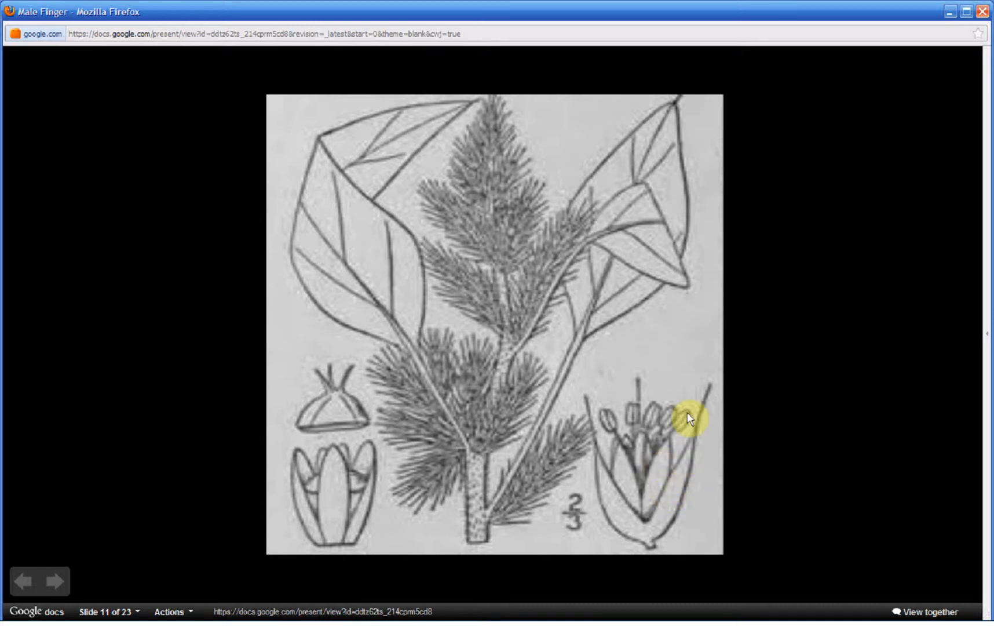
mouse_move(659, 510)
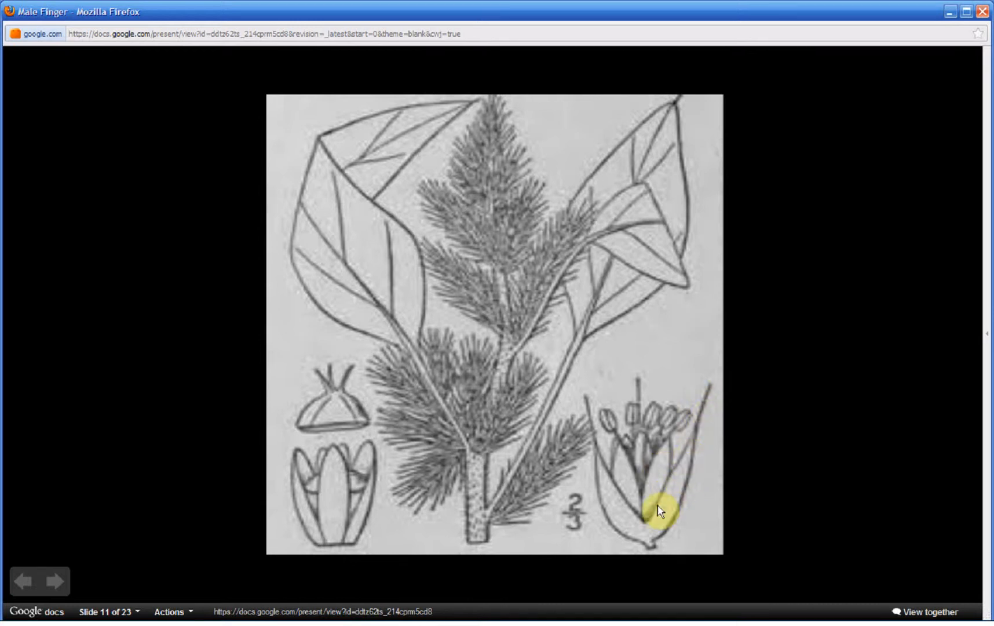
mouse_move(590, 401)
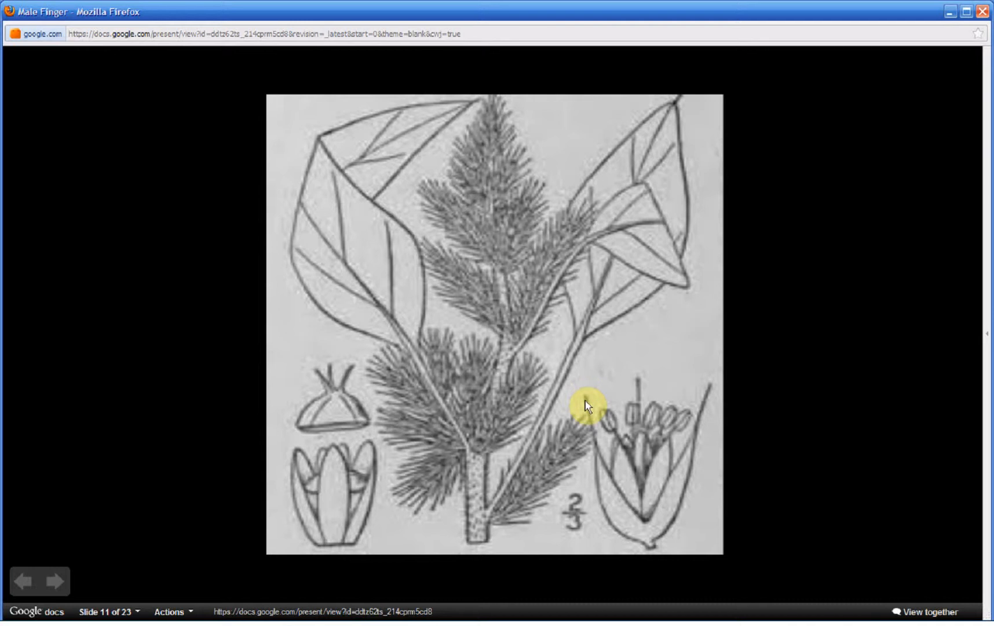
mouse_move(590, 392)
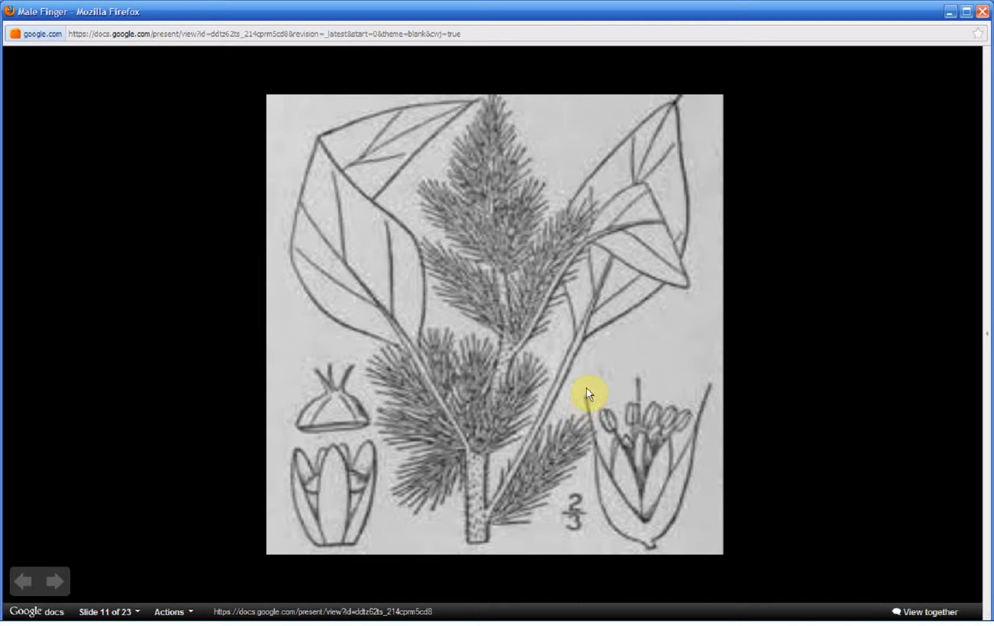
mouse_move(620, 442)
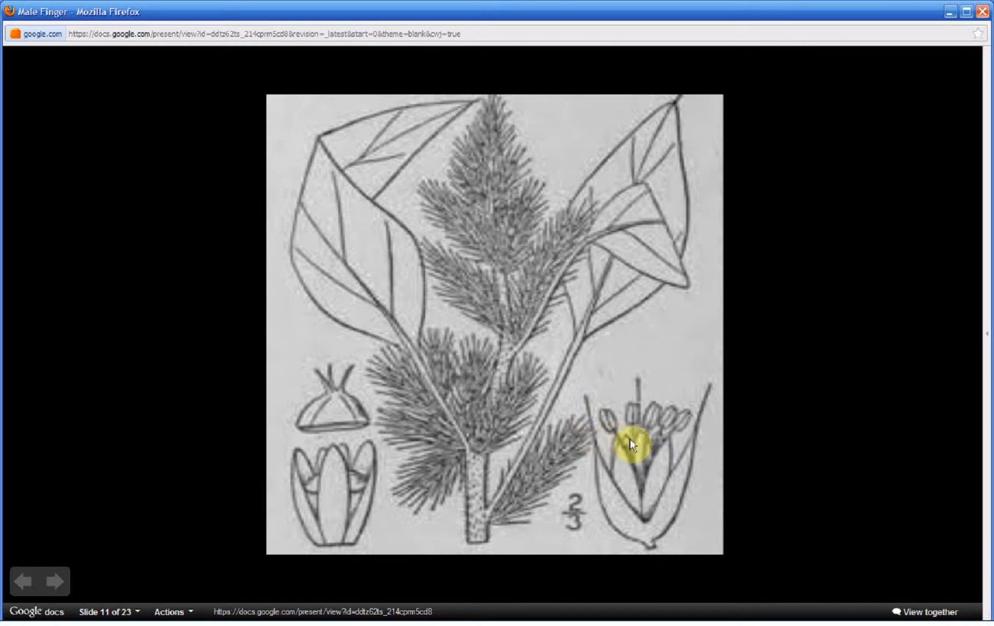
mouse_move(601, 449)
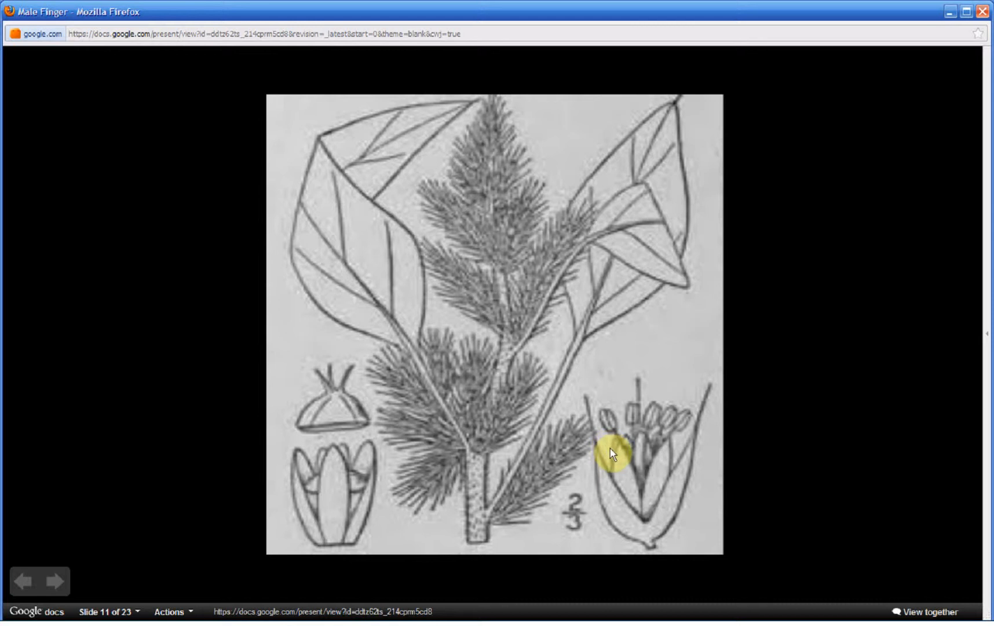
mouse_move(615, 453)
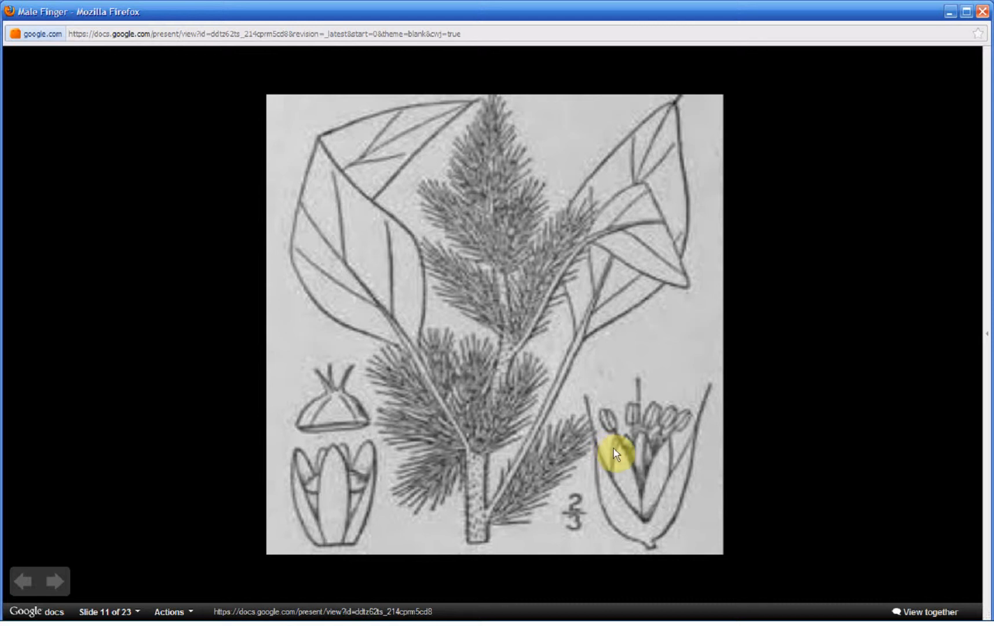
mouse_move(618, 452)
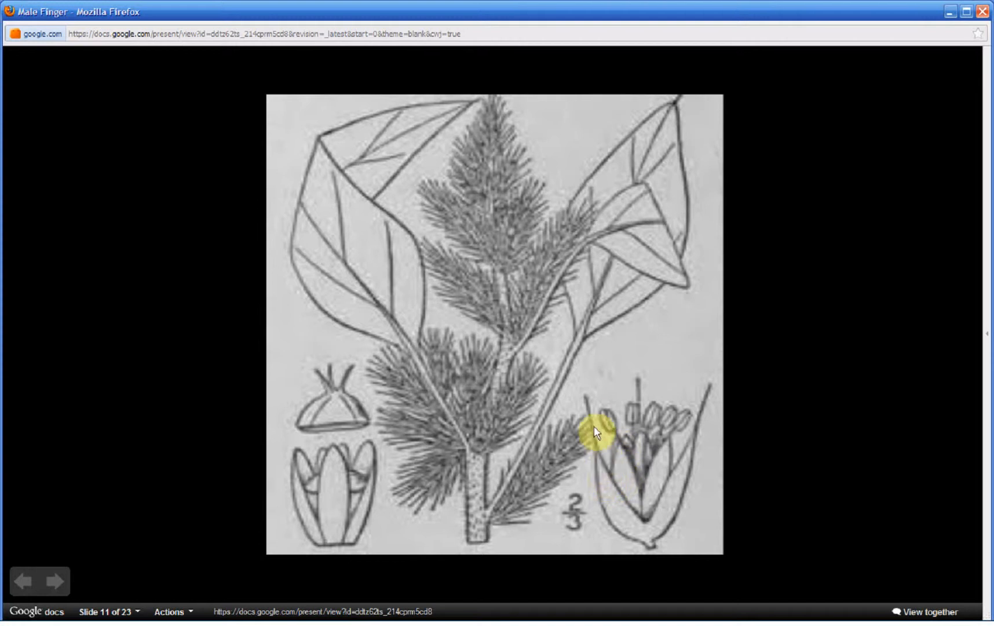
mouse_move(586, 392)
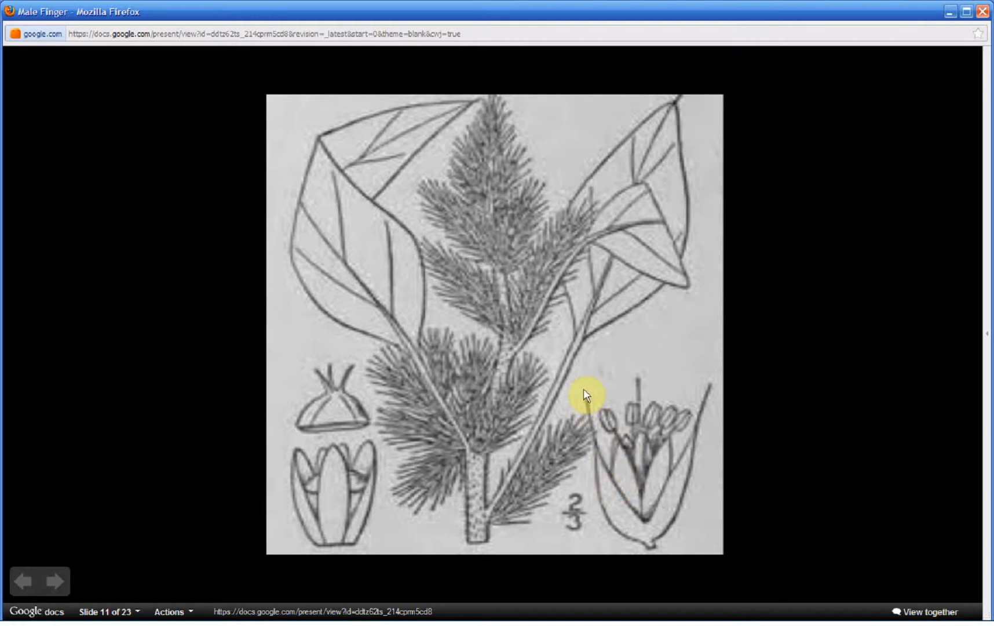
mouse_move(608, 457)
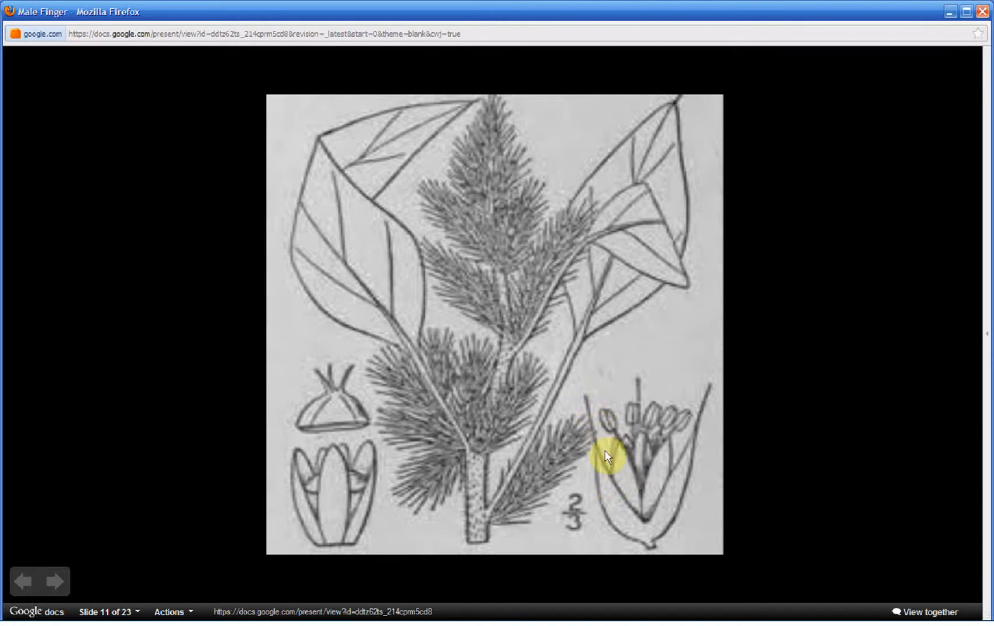
mouse_move(593, 406)
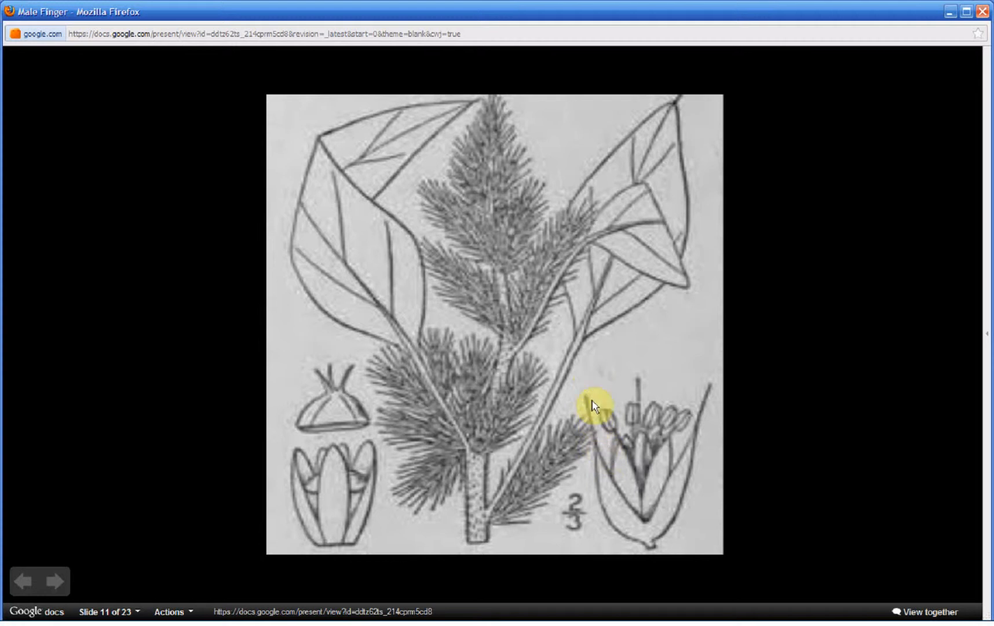
mouse_move(620, 453)
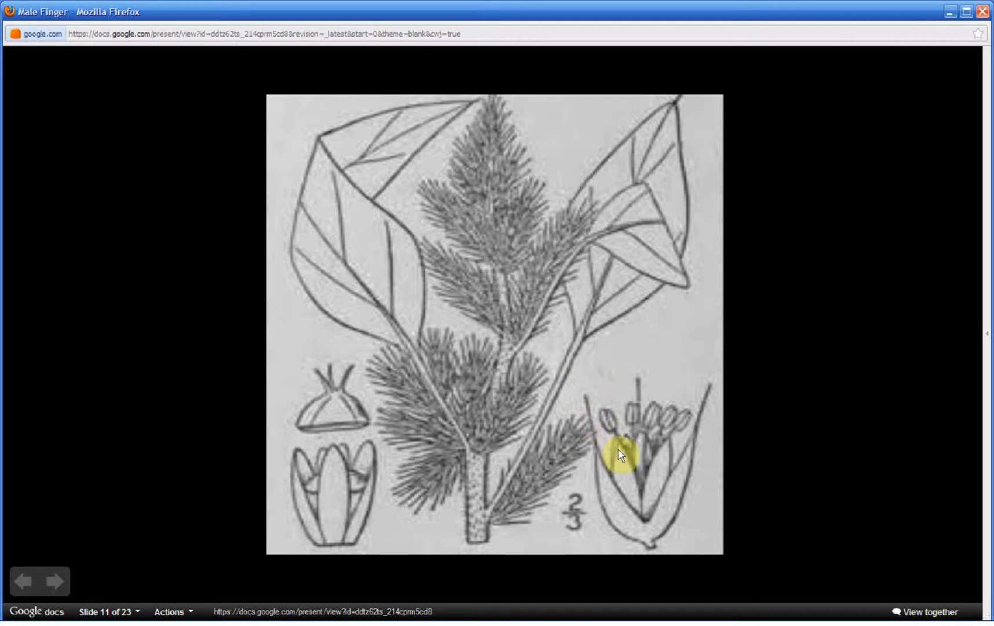
mouse_move(332, 430)
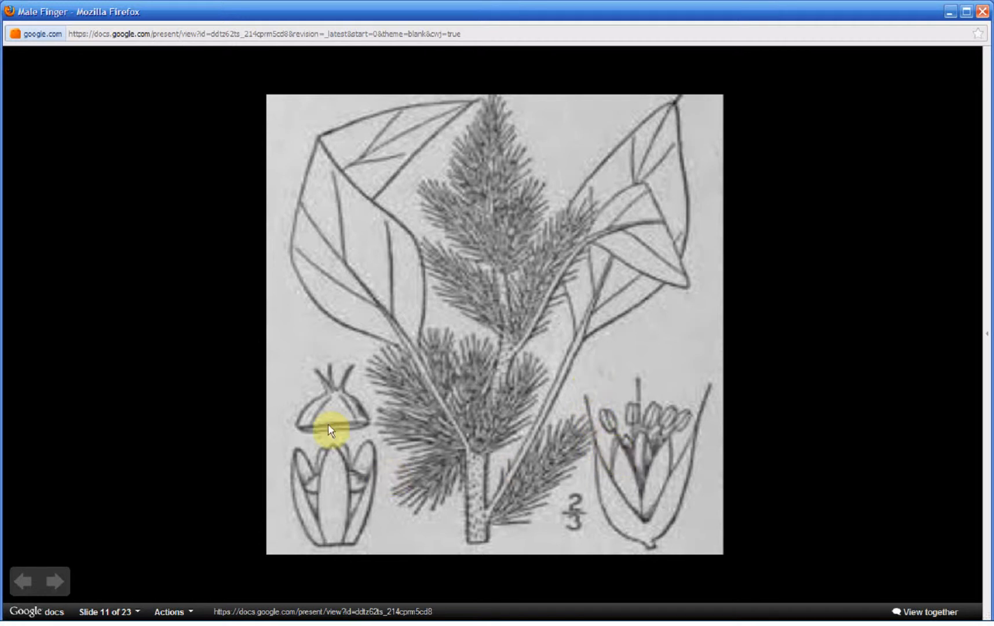
mouse_move(364, 491)
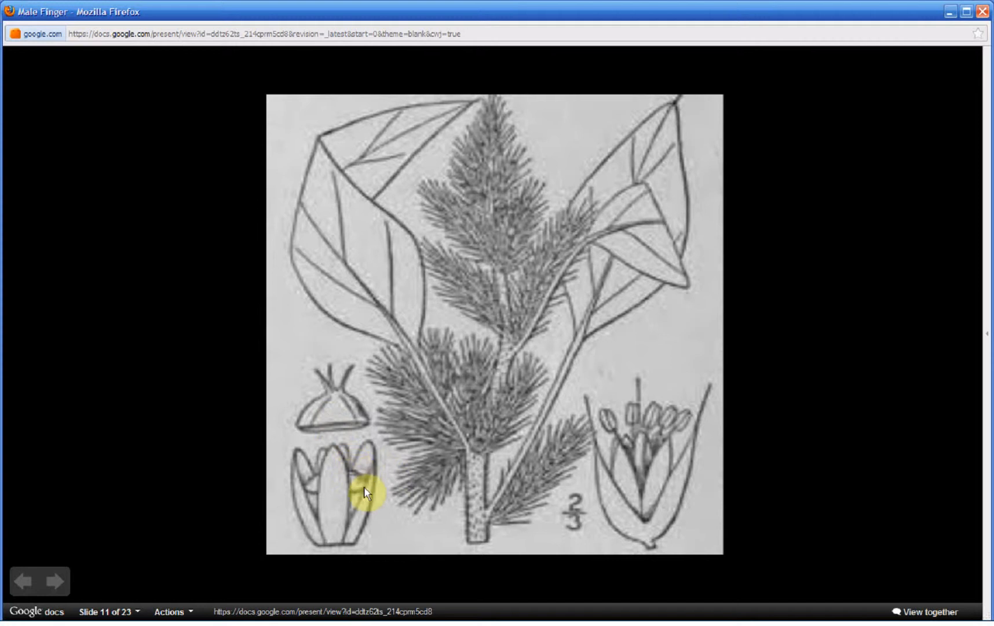
mouse_move(377, 461)
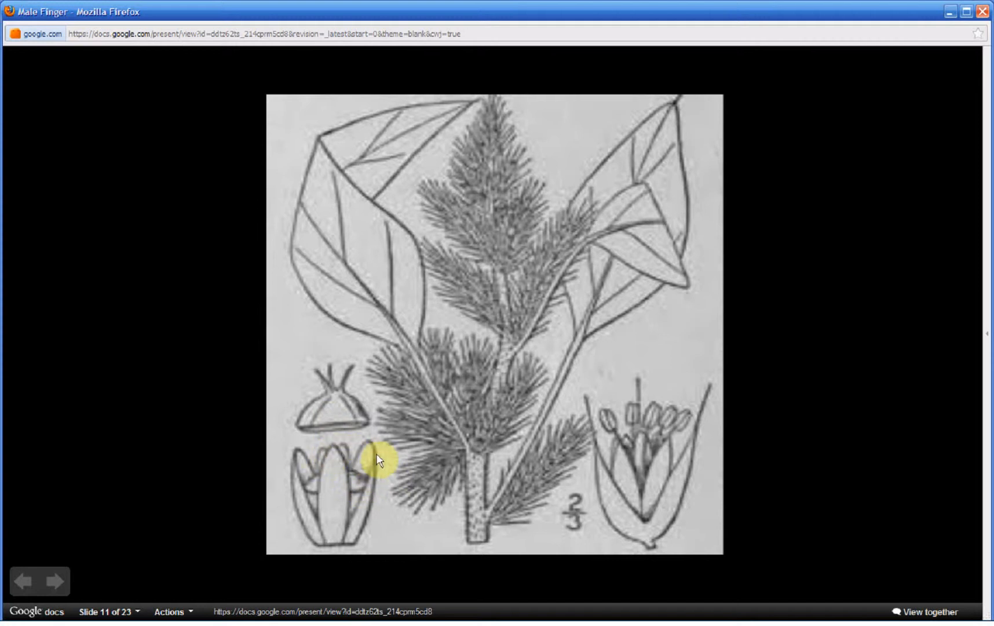
mouse_move(350, 468)
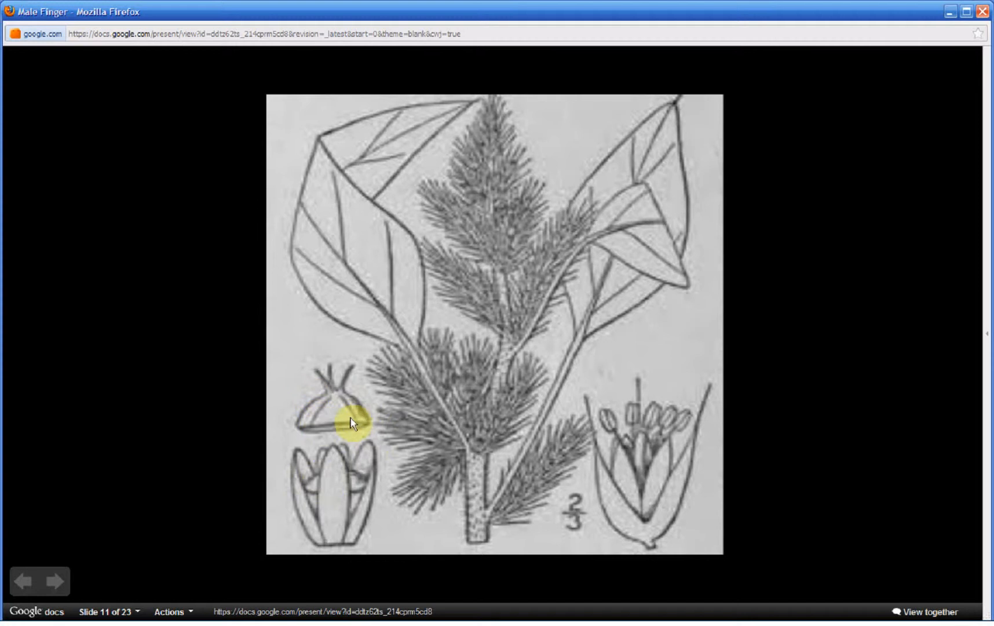
mouse_move(320, 452)
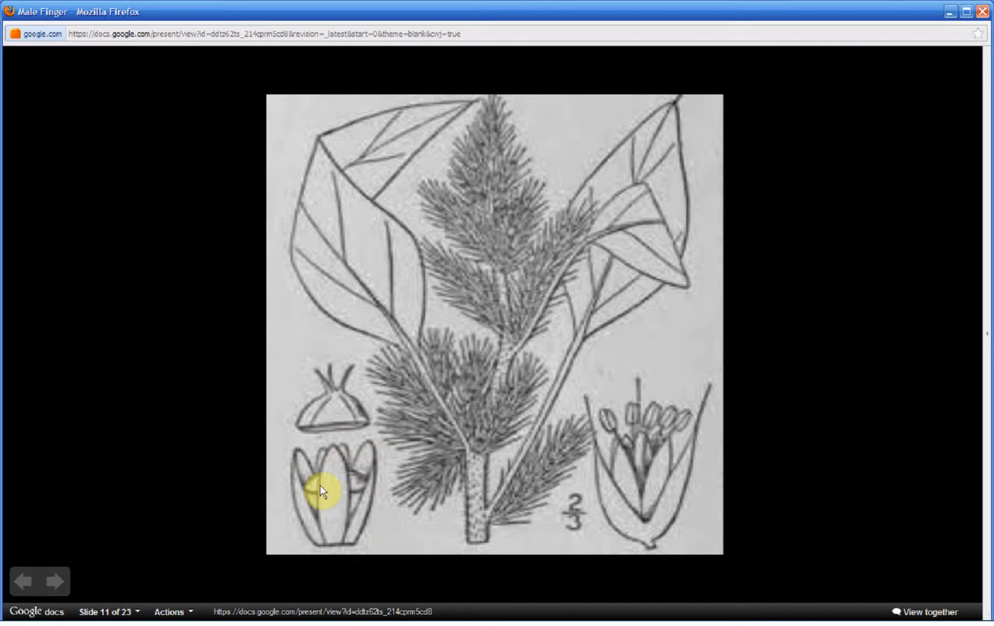
mouse_move(125, 542)
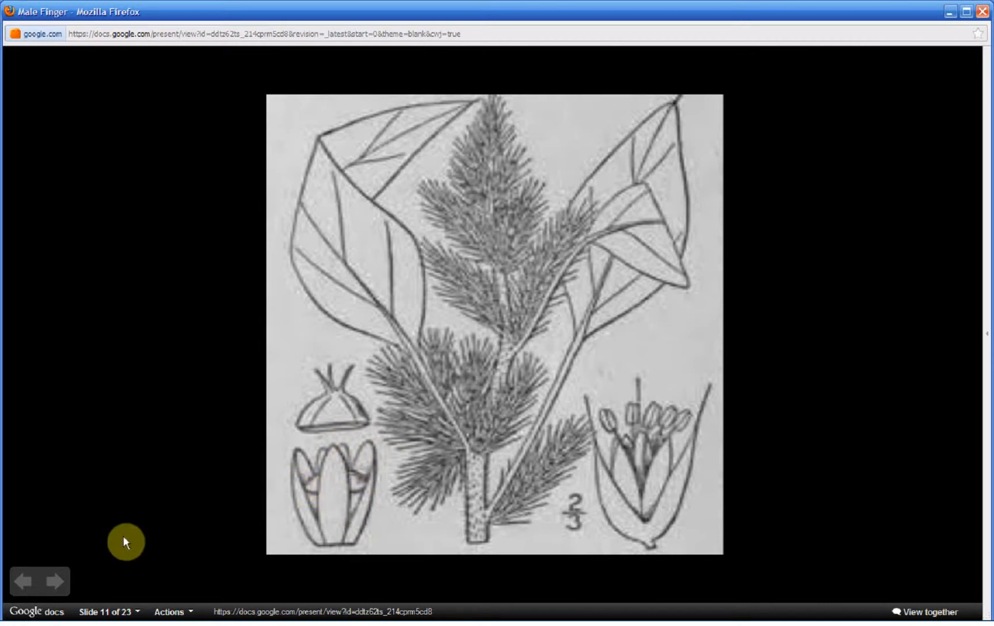
- Move on from the line drawing to slide 12, the first seed photo with shiny black seeds
click(55, 581)
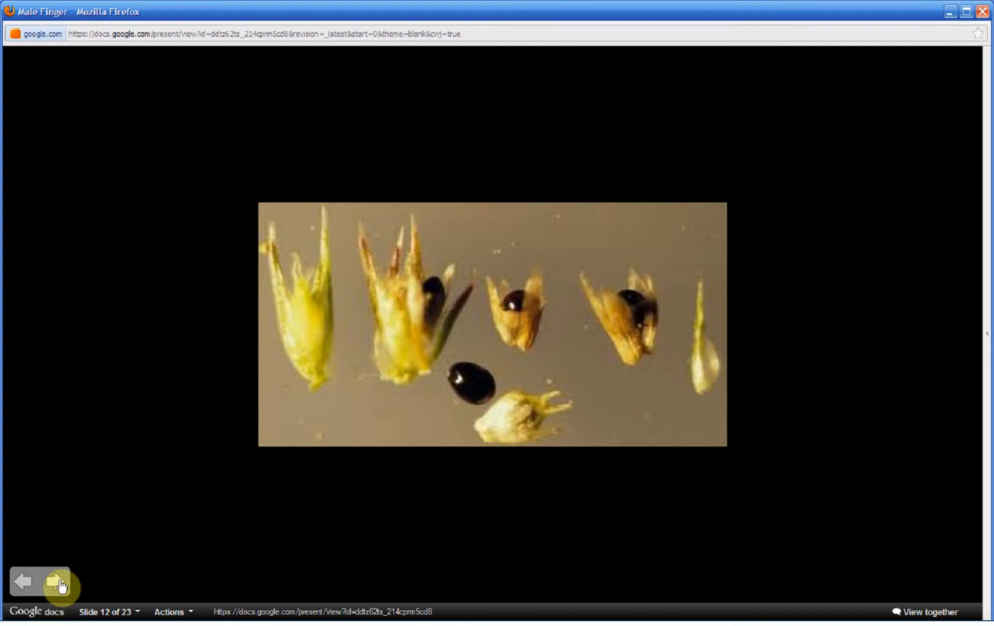
- Advance through the seed photos on slides 13-14 to the three round seeds on slide 15
click(56, 581)
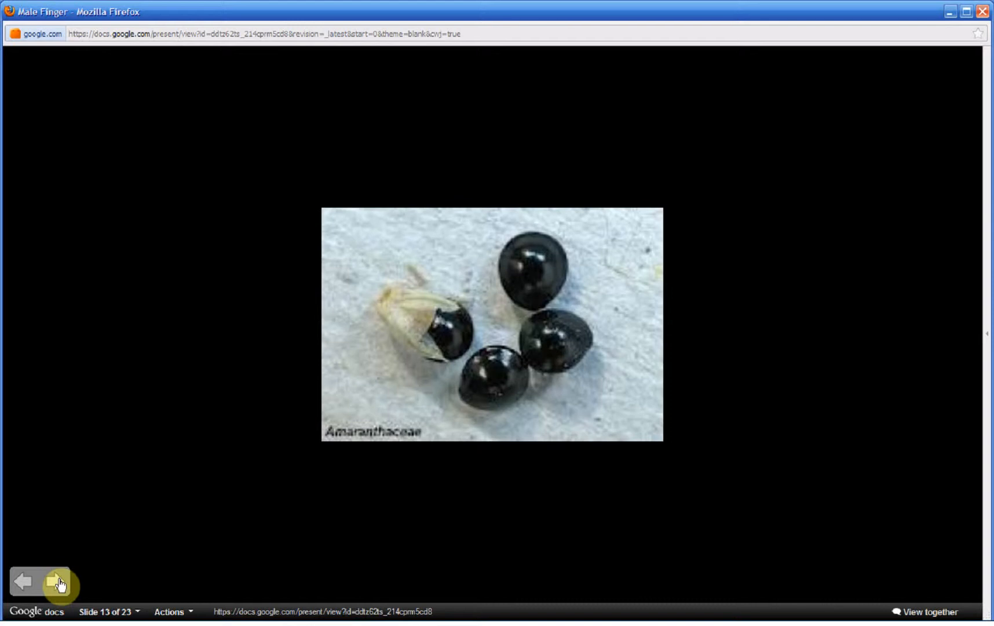
click(58, 583)
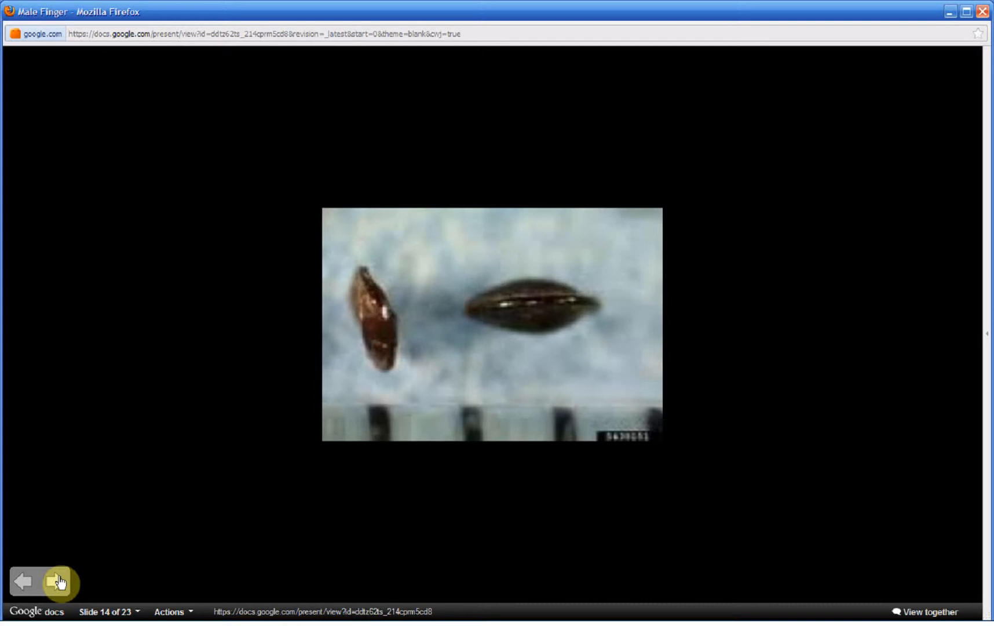
click(60, 583)
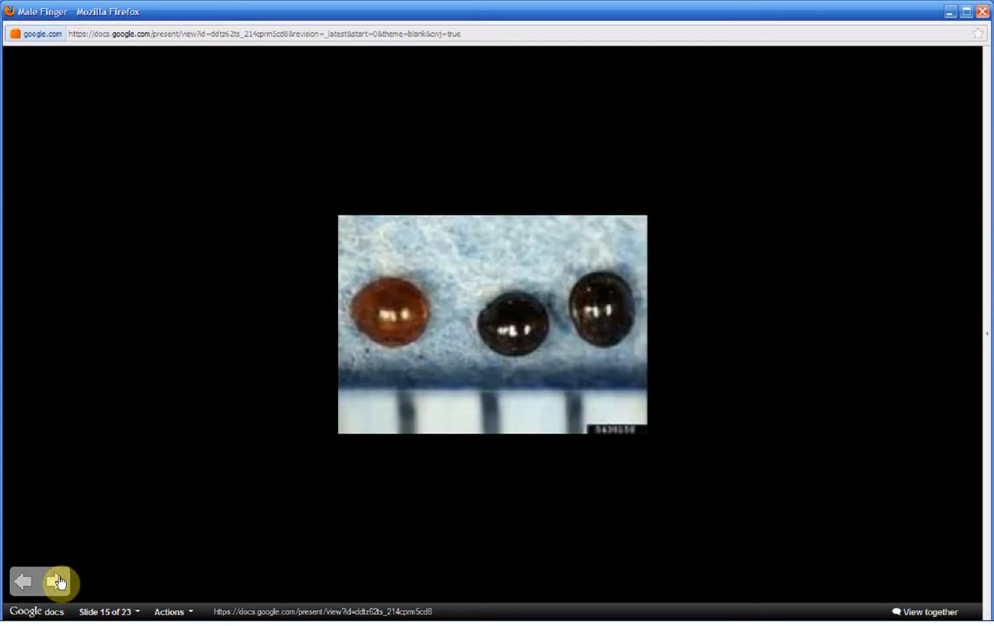
- Advance to slide 16, the photo of two green leaves lying on soil
click(58, 581)
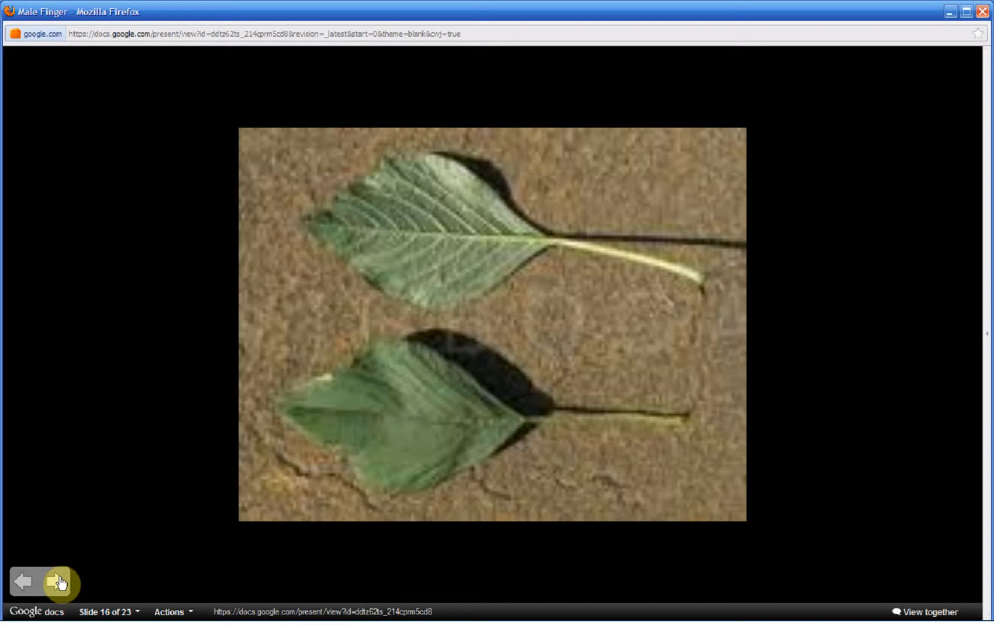
- Go to the flowering stalk on slide 17, back to the leaves on slide 16, then forward to slide 17 again
click(57, 582)
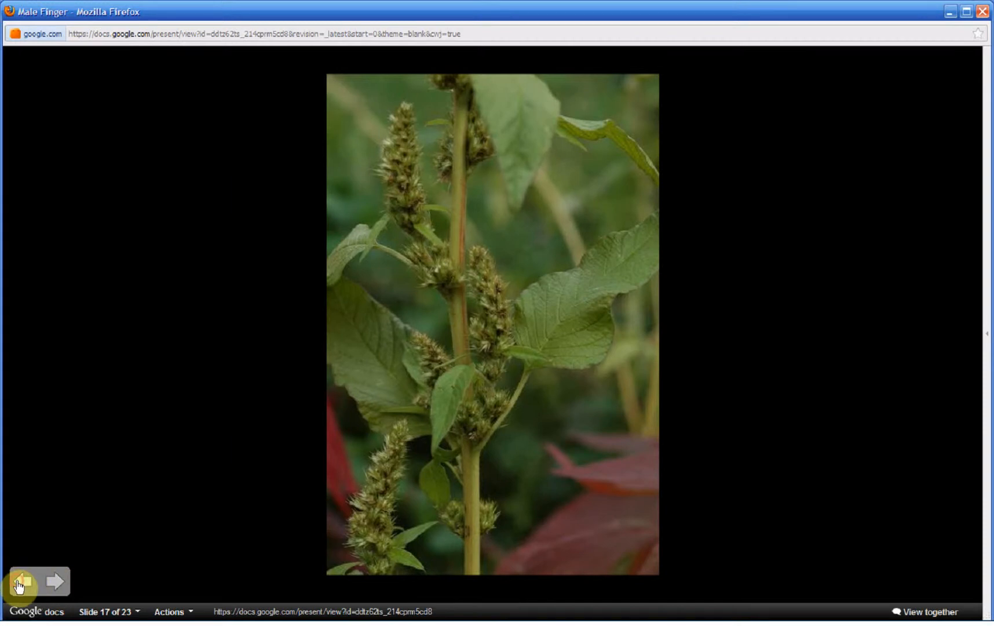
click(20, 581)
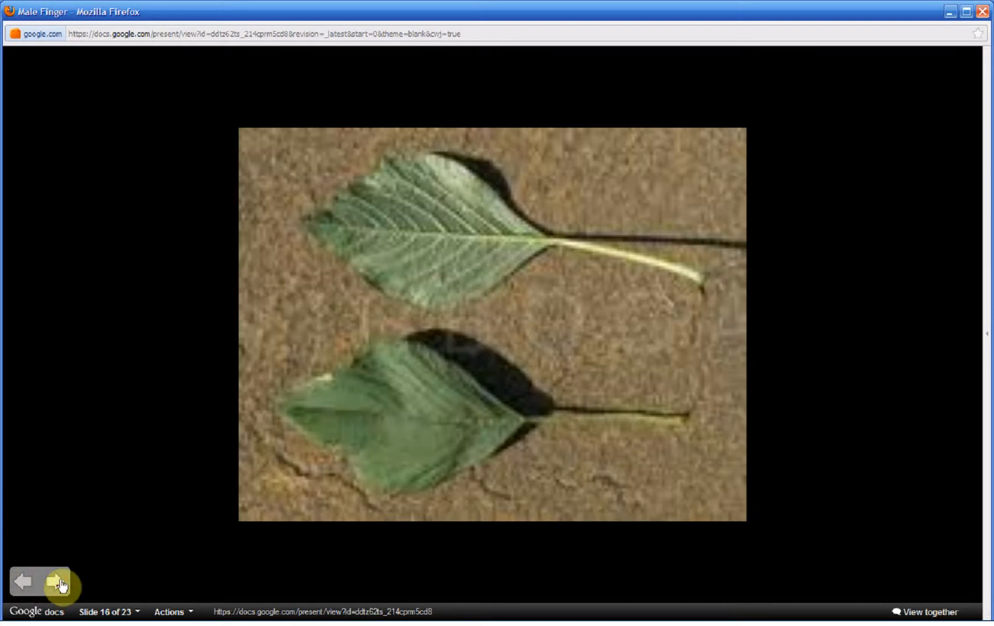
click(57, 583)
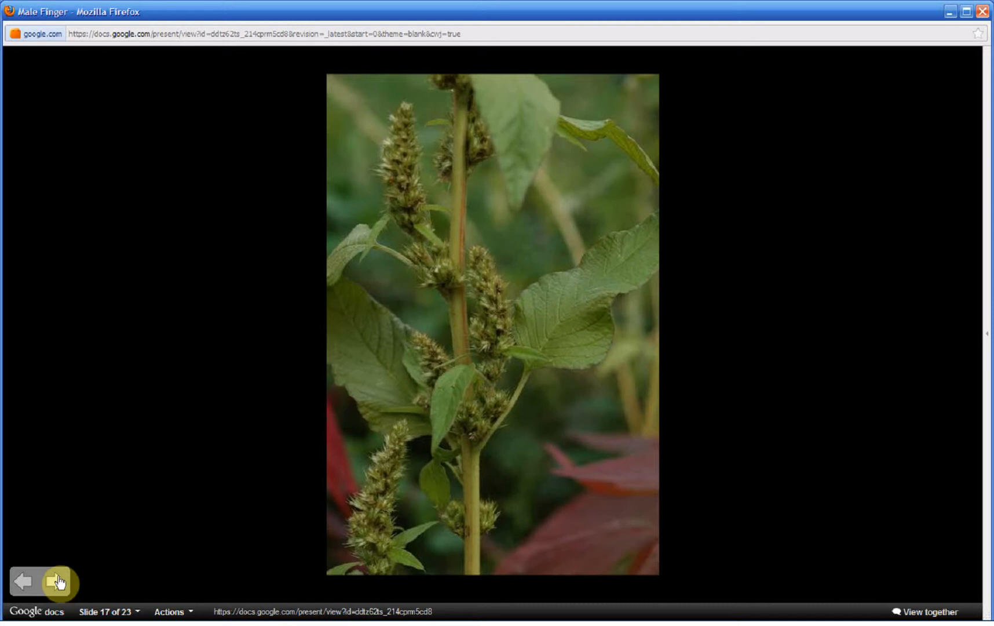
- Advance through the leaf close-up on slide 18 to the leaf resting on a hand on slide 19
click(57, 581)
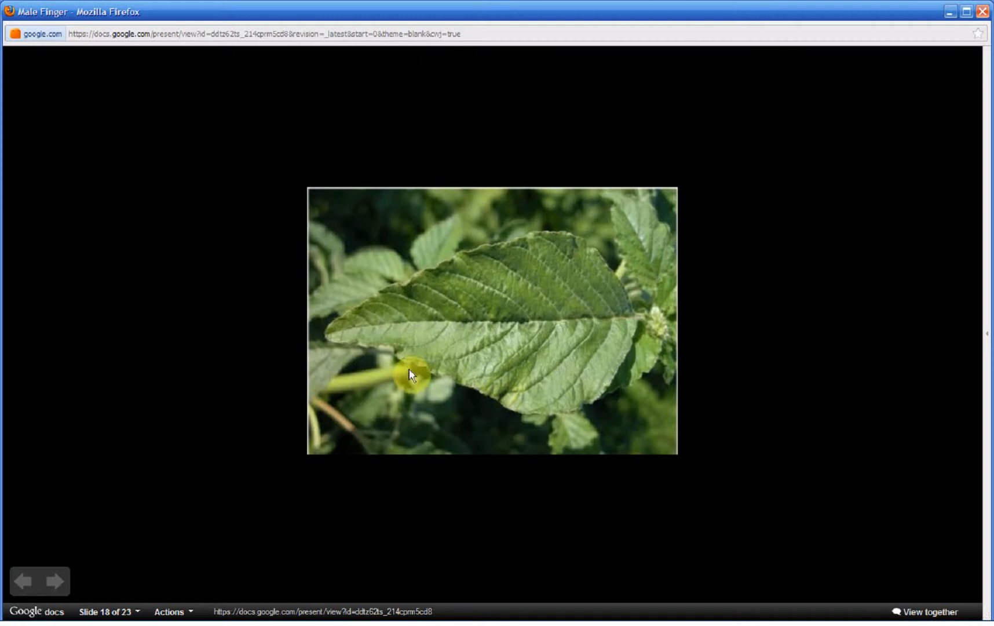
mouse_move(308, 334)
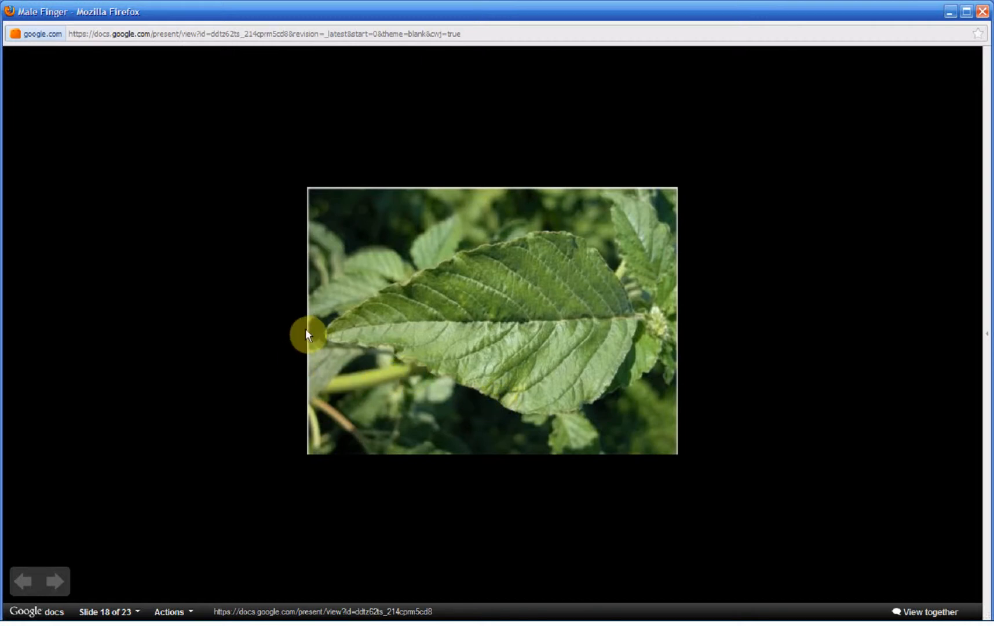
mouse_move(455, 291)
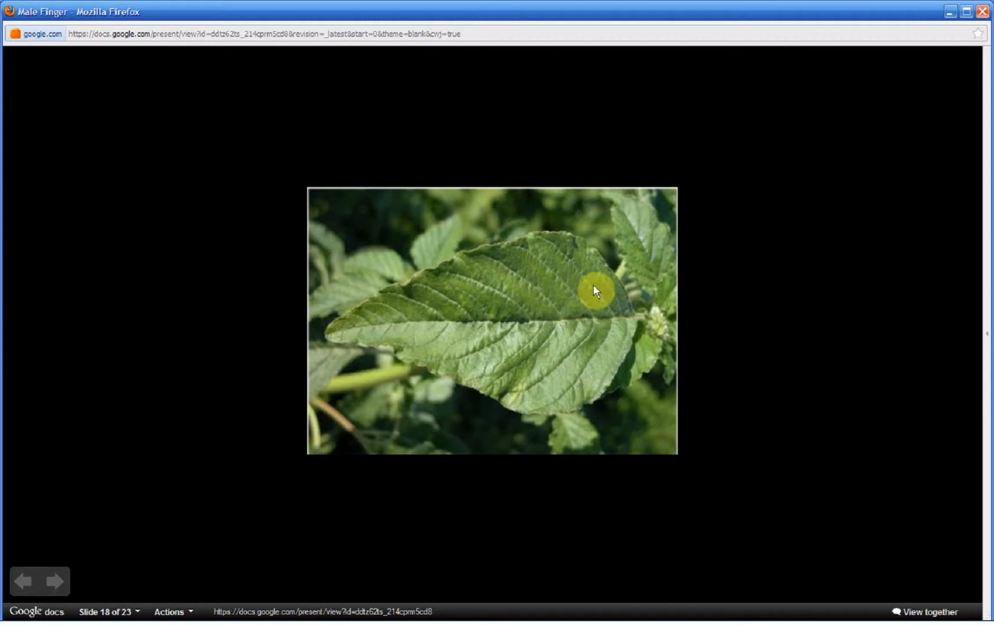
mouse_move(633, 374)
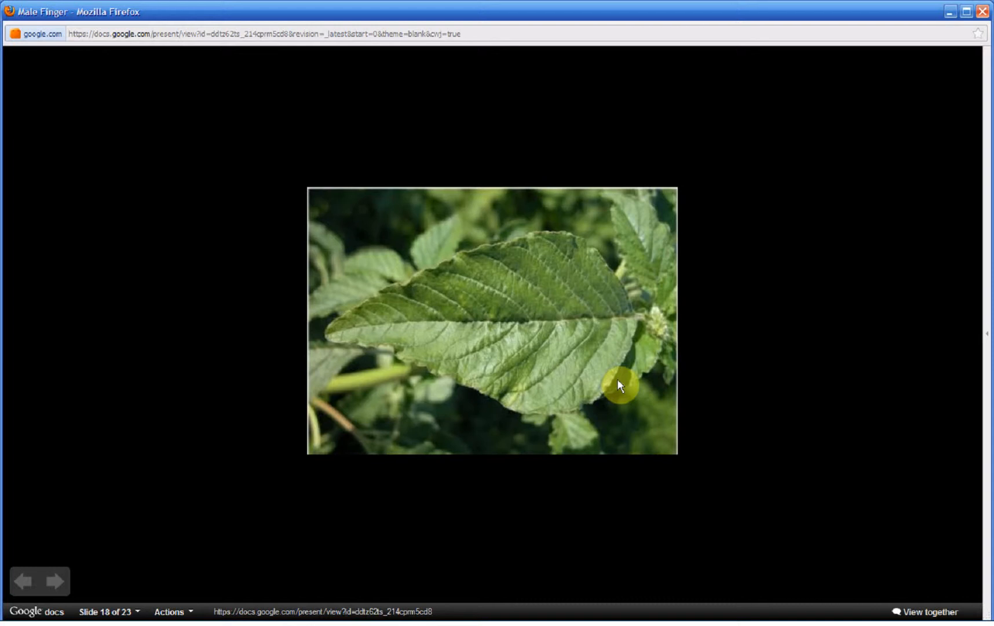
click(57, 581)
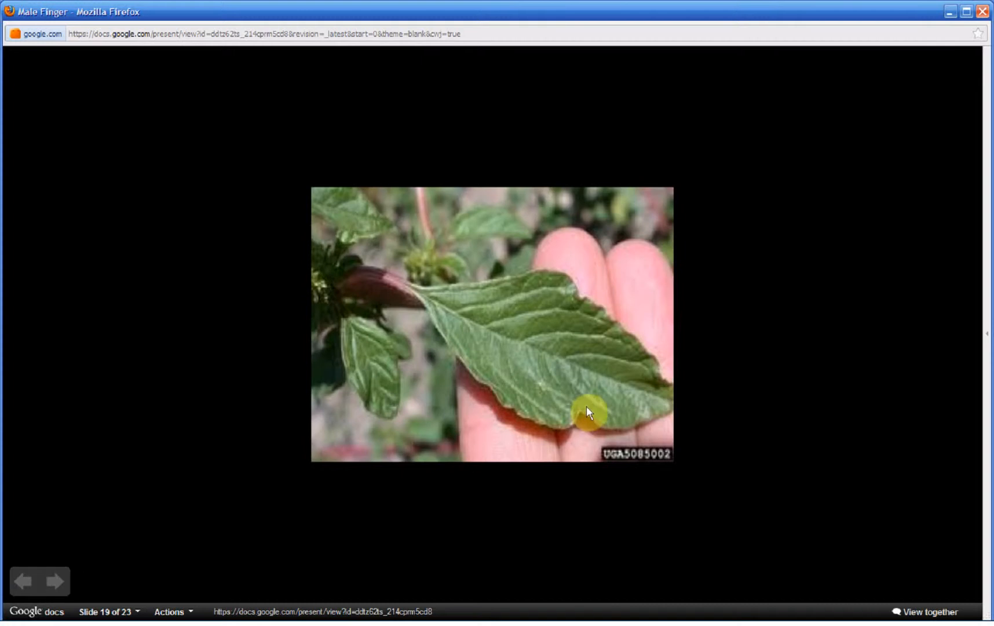
mouse_move(124, 518)
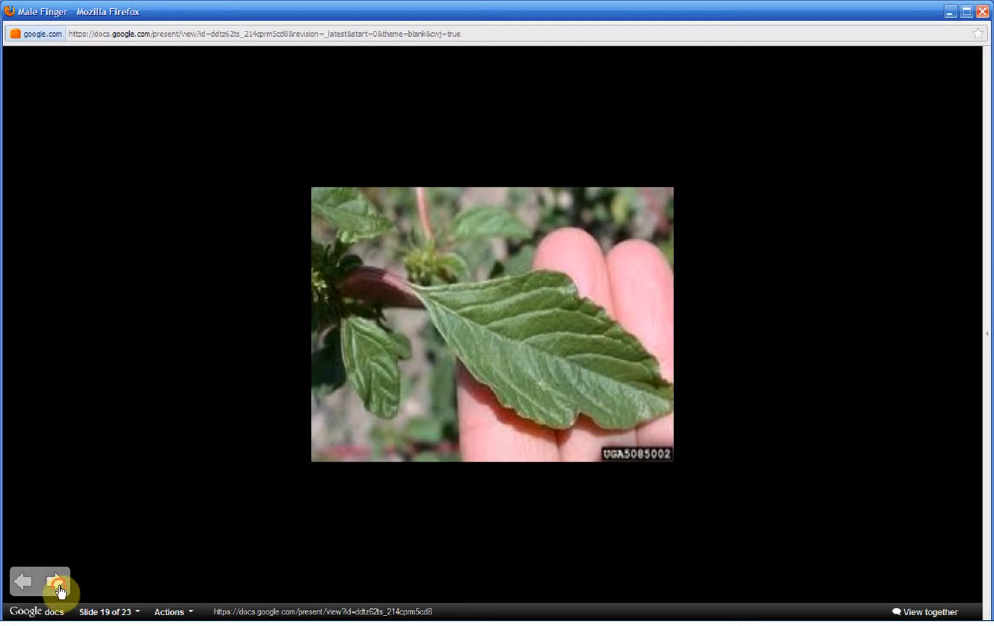
- Advance through the leaf-in-fingers and root photos to slide 22, 'Leaves, Stems, Root and Seeds'
click(56, 581)
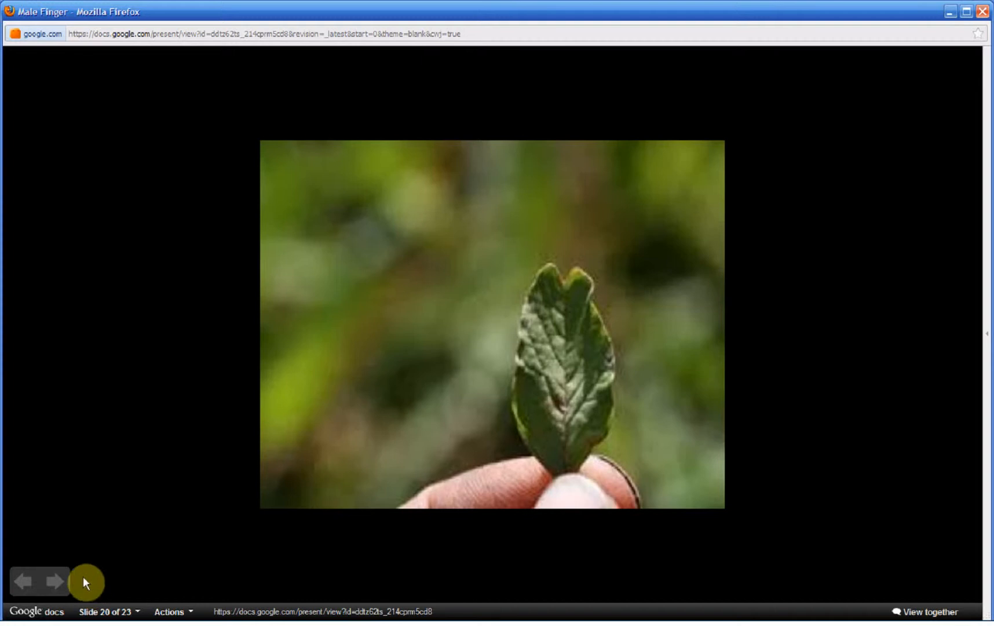
mouse_move(56, 581)
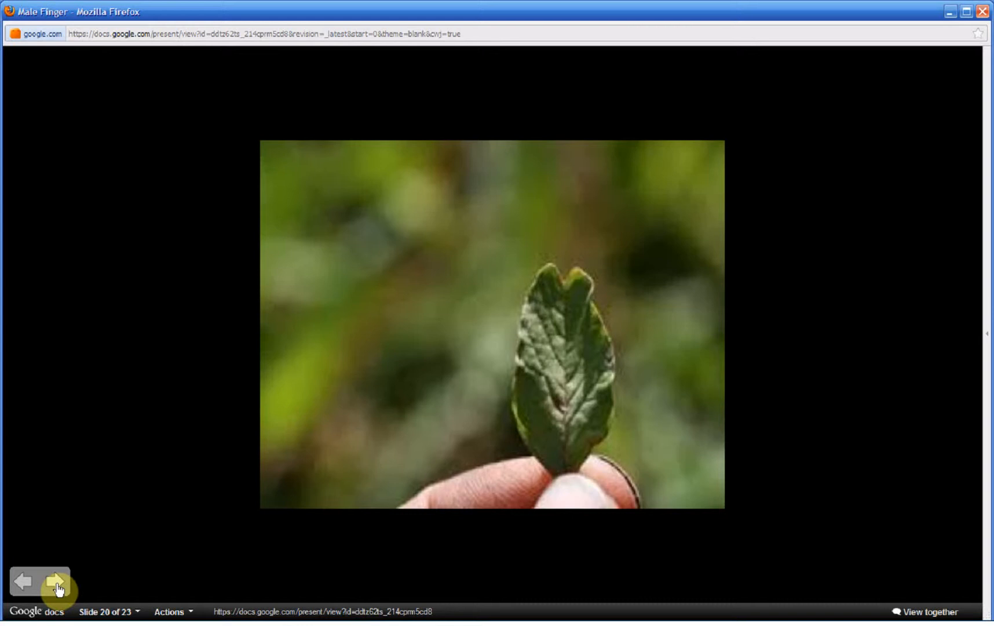
click(54, 581)
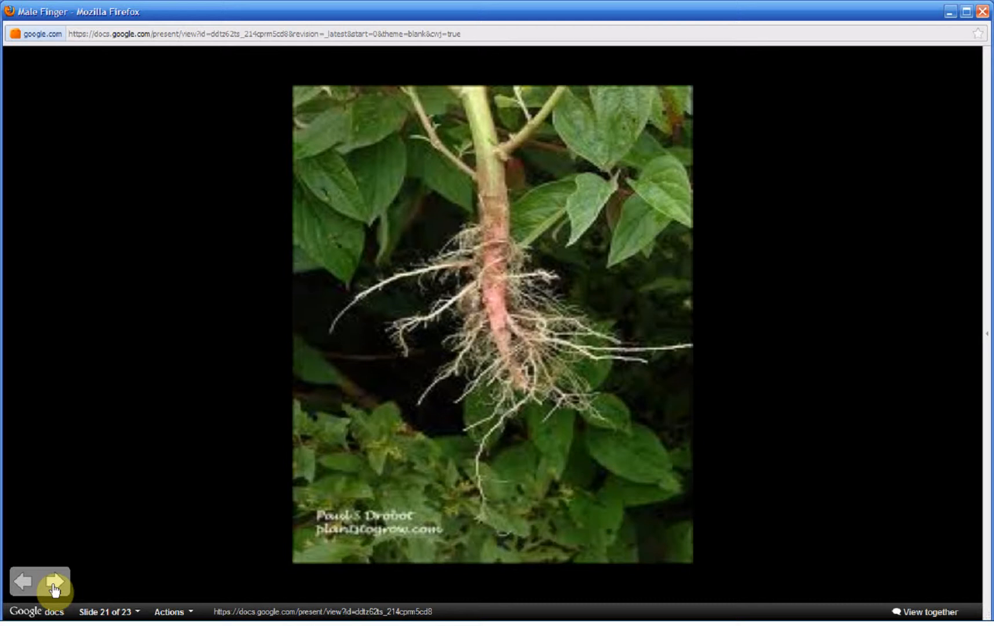
click(53, 582)
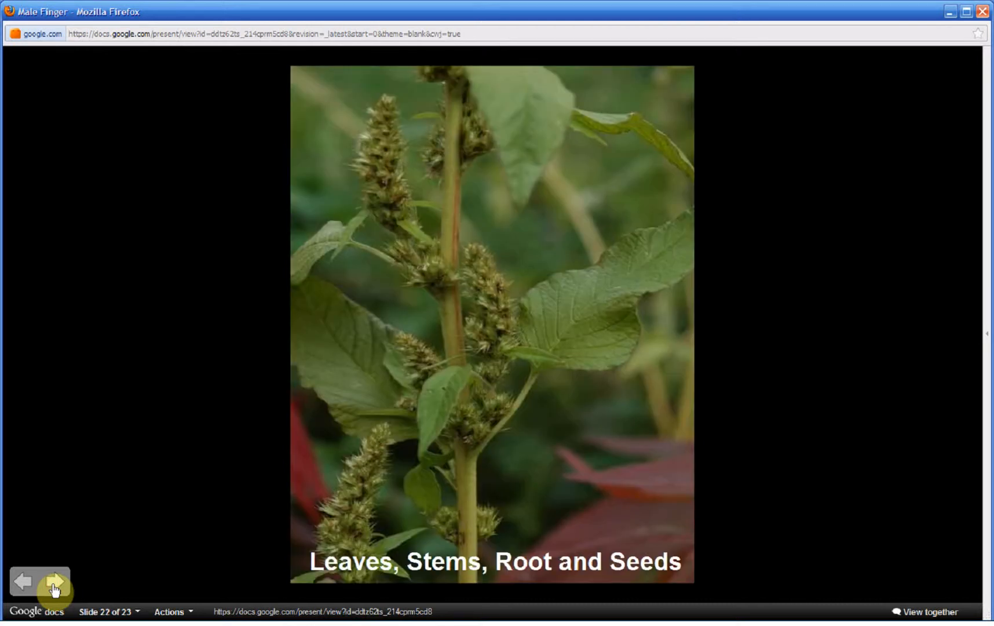